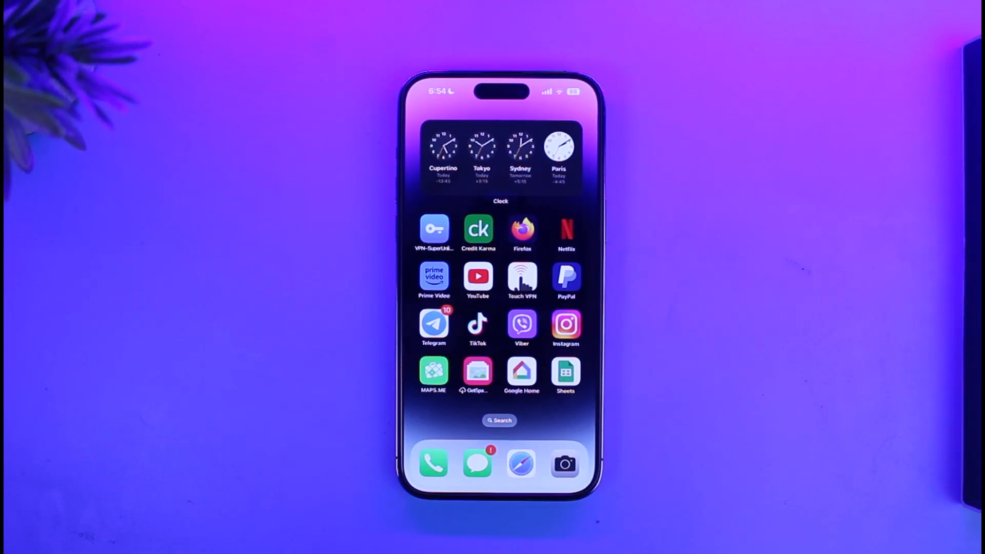
- Scroll through the Suggested contacts in Messenger search, then cancel back to Chats
scroll("left", 3)
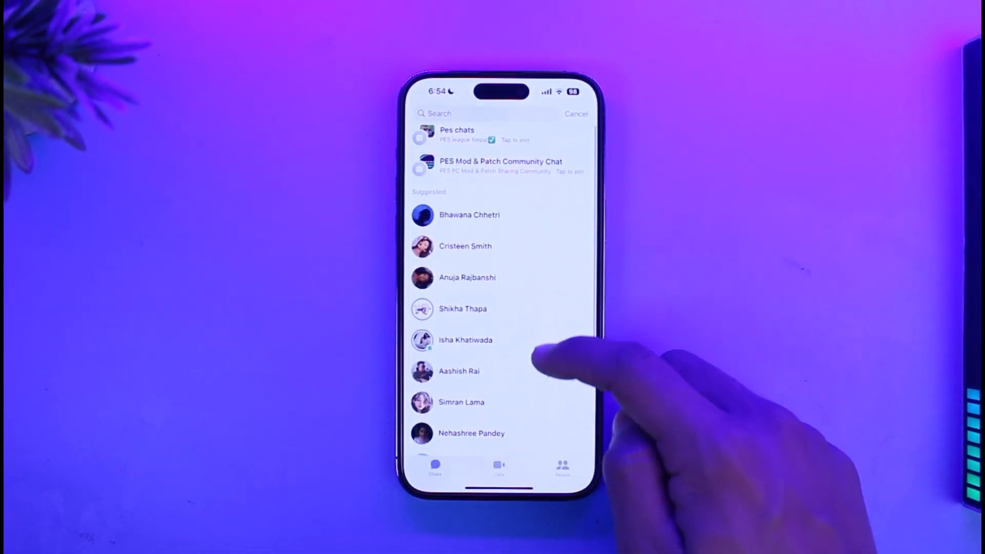
scroll("down", 3)
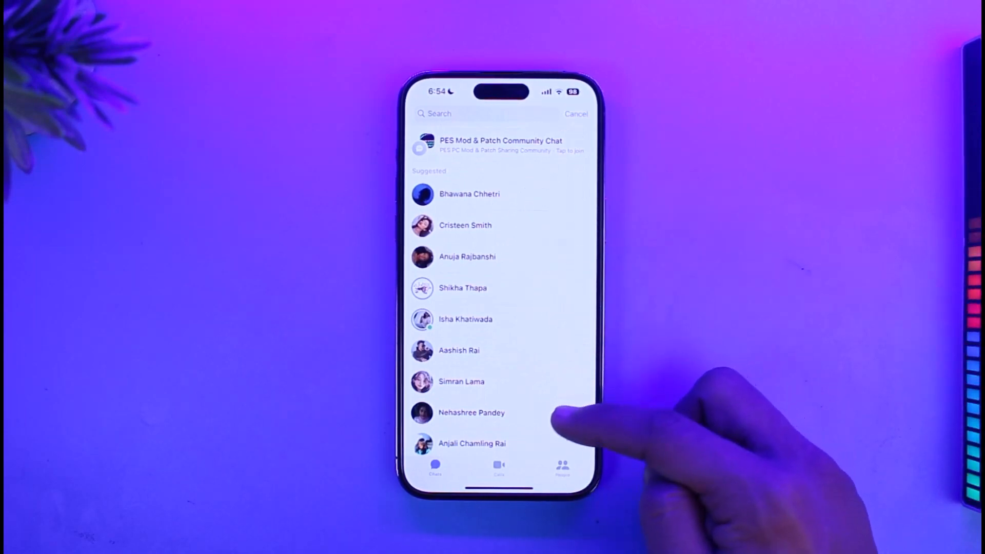
scroll("down", 3)
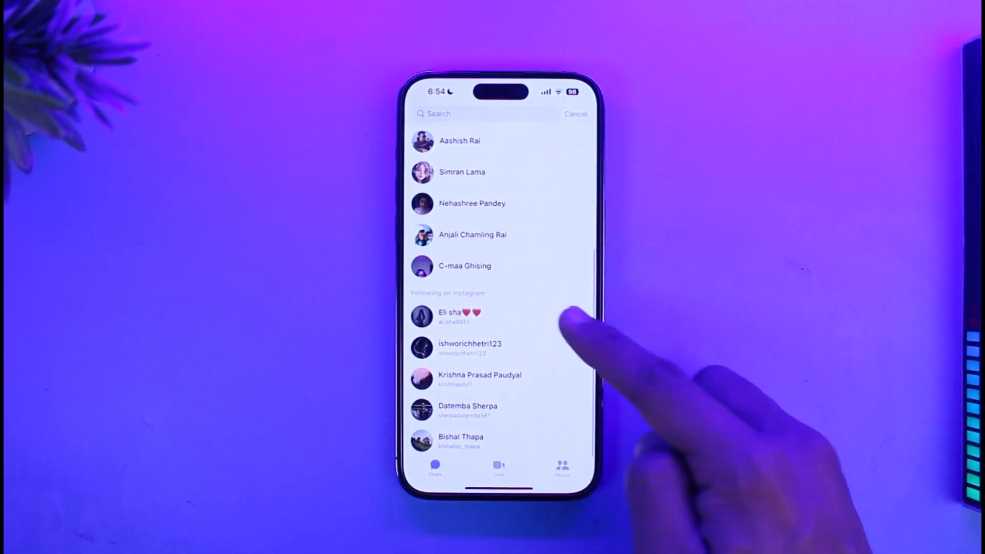
scroll("down", 3)
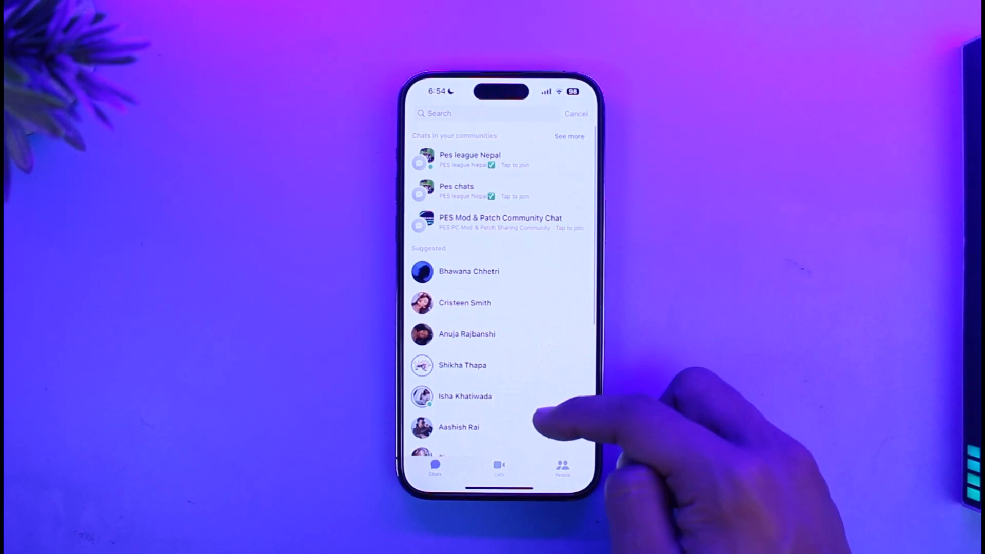
scroll("down", 3)
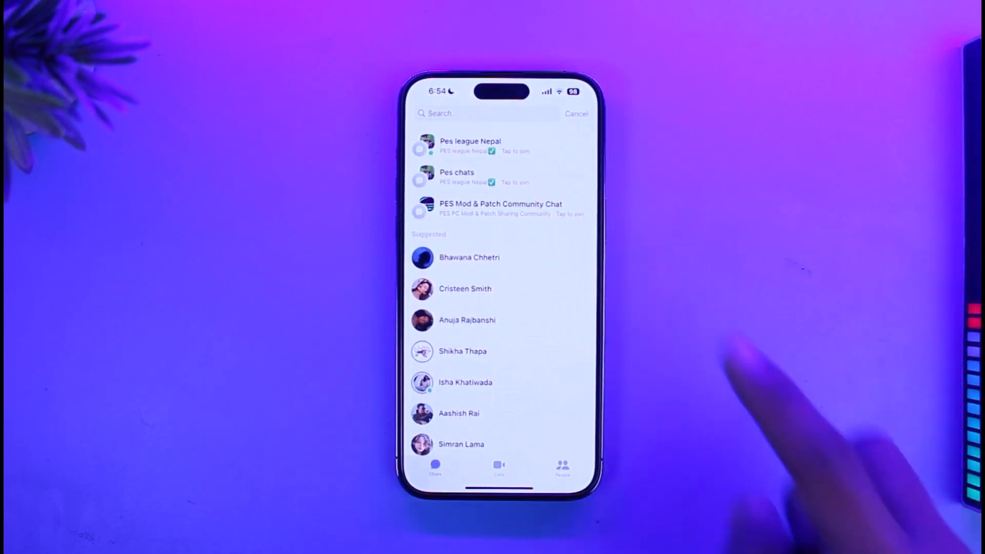
left_click(577, 114)
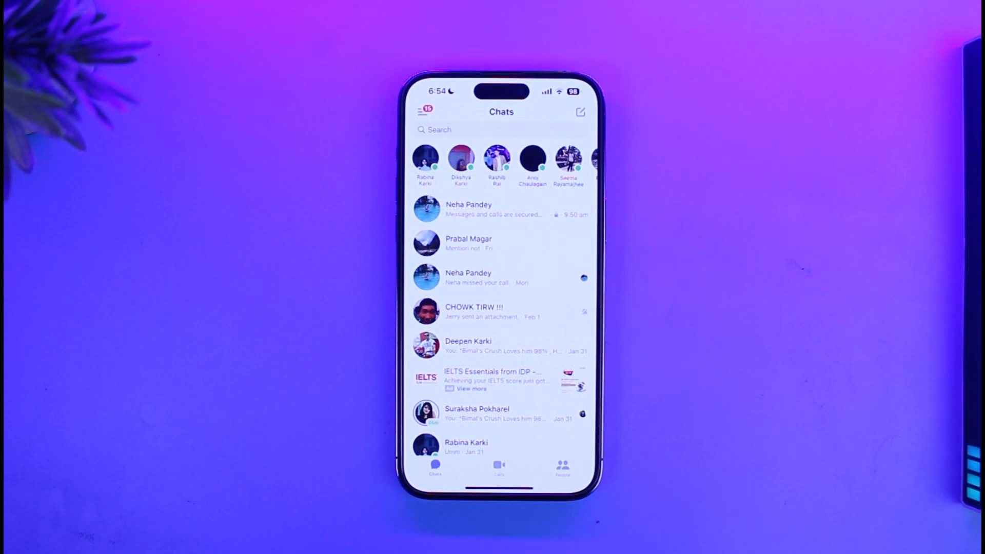
left_click(424, 112)
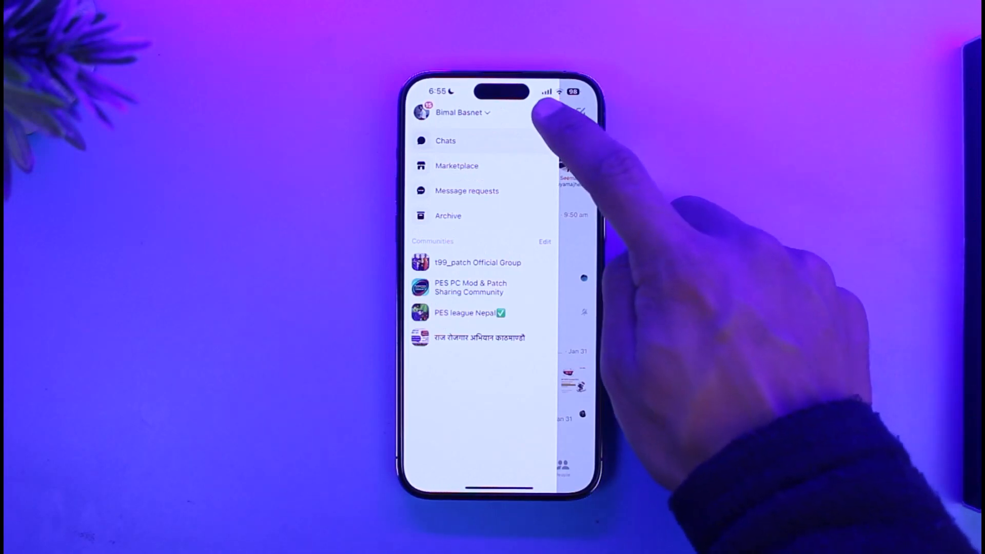
left_click(461, 112)
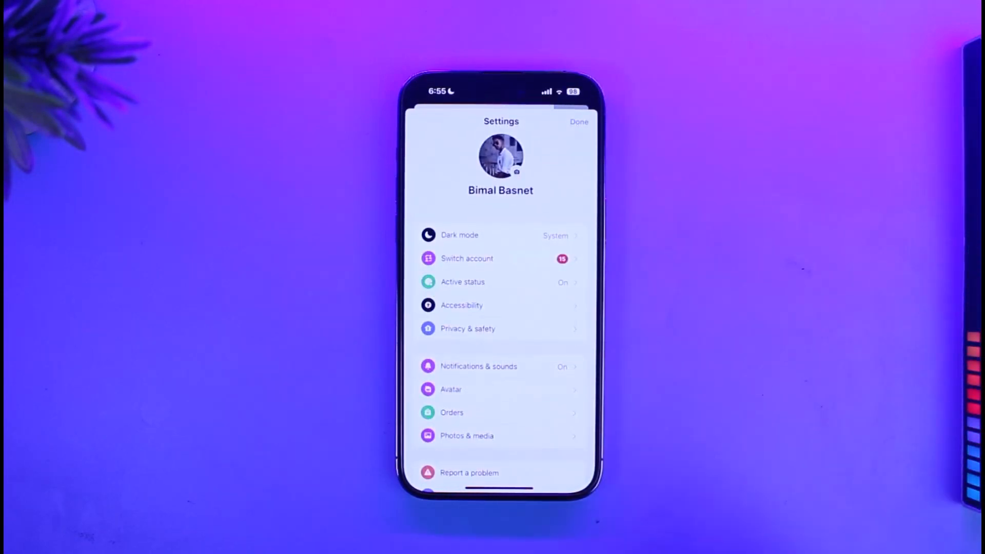
scroll("down", 3)
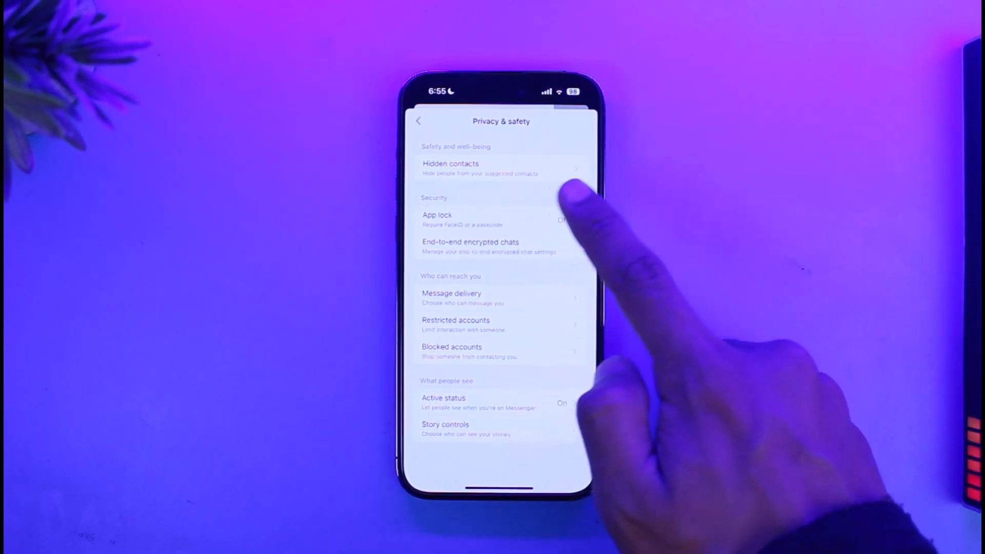
left_click(470, 168)
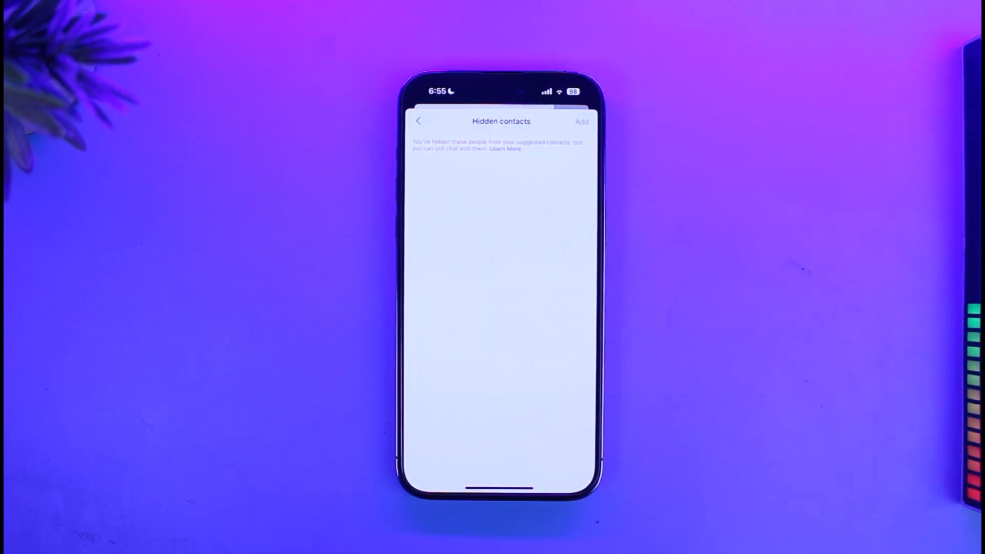
left_click(582, 121)
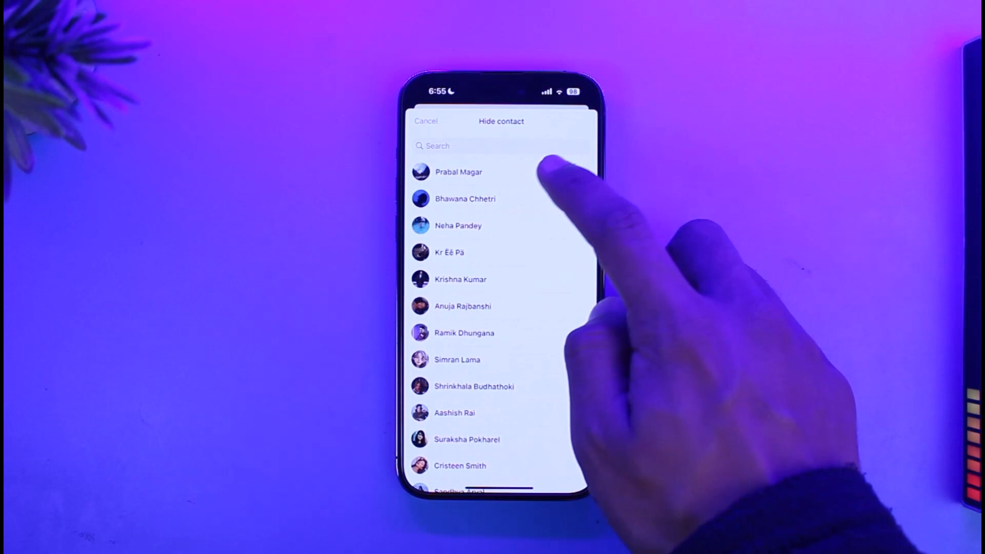
left_click(458, 172)
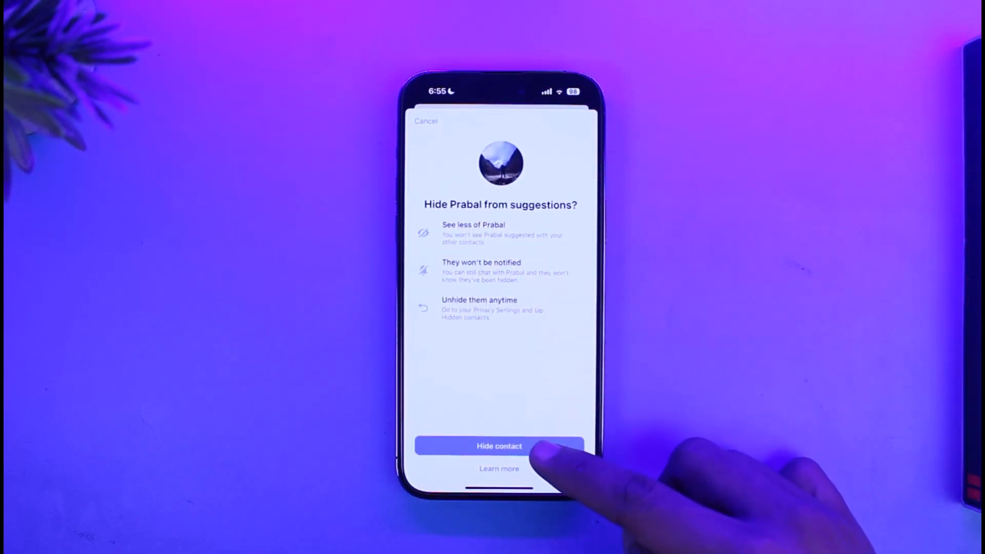
left_click(499, 447)
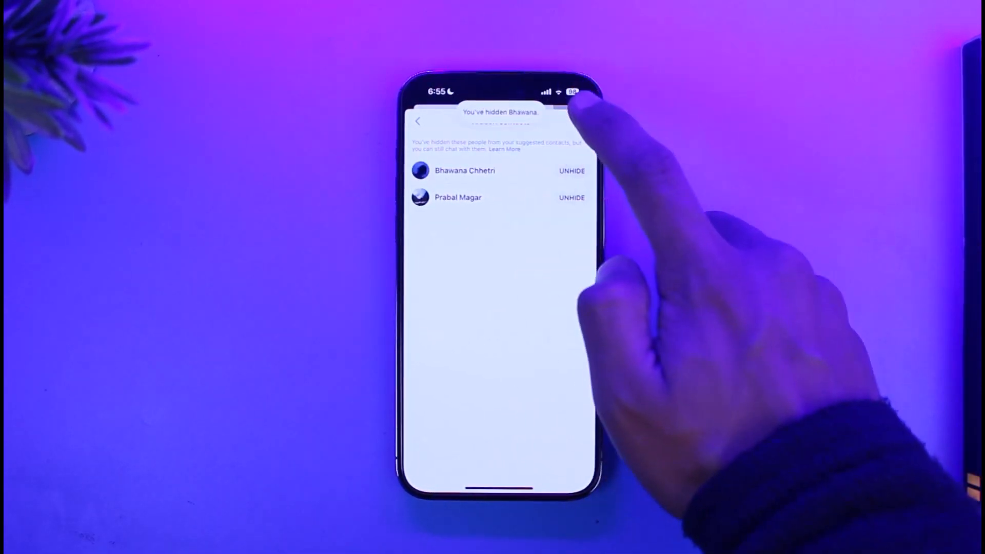
- Reopen Settings and go to Accounts Center > Your information and permissions > Upload contacts
left_click(418, 122)
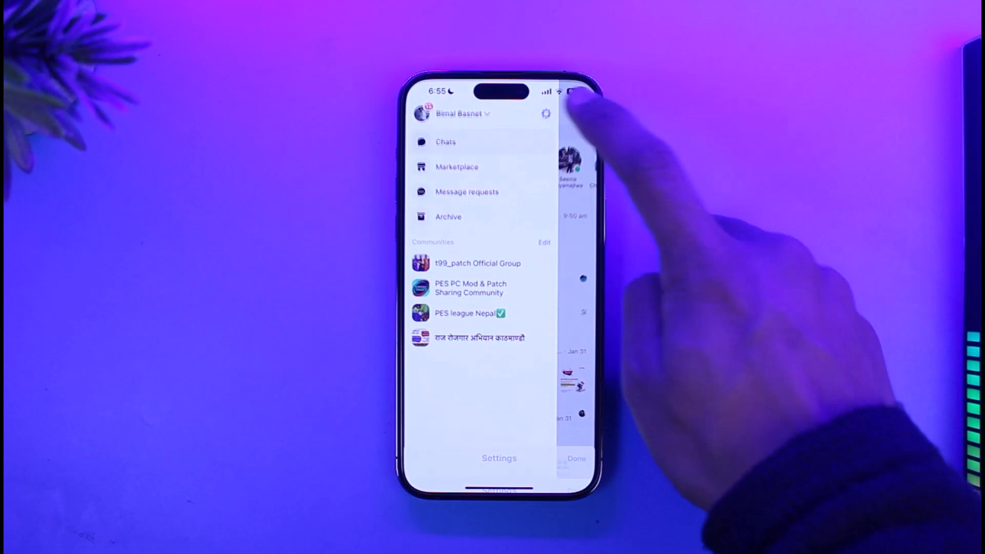
left_click(498, 458)
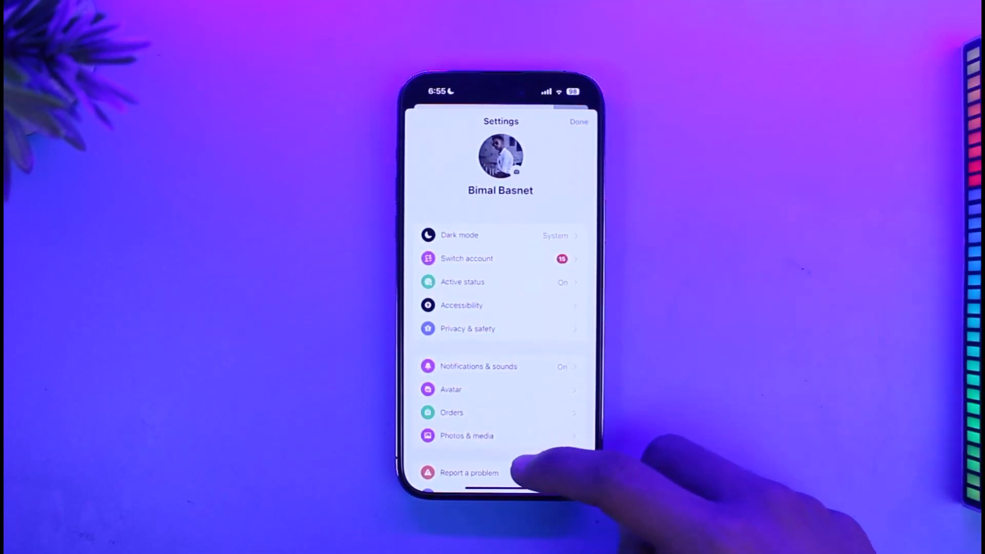
scroll("down", 3)
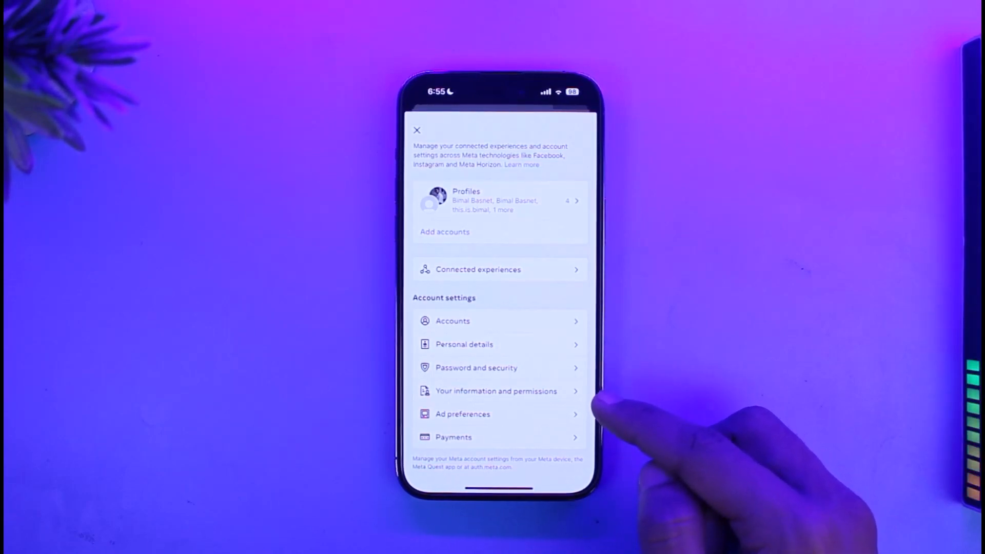
left_click(496, 390)
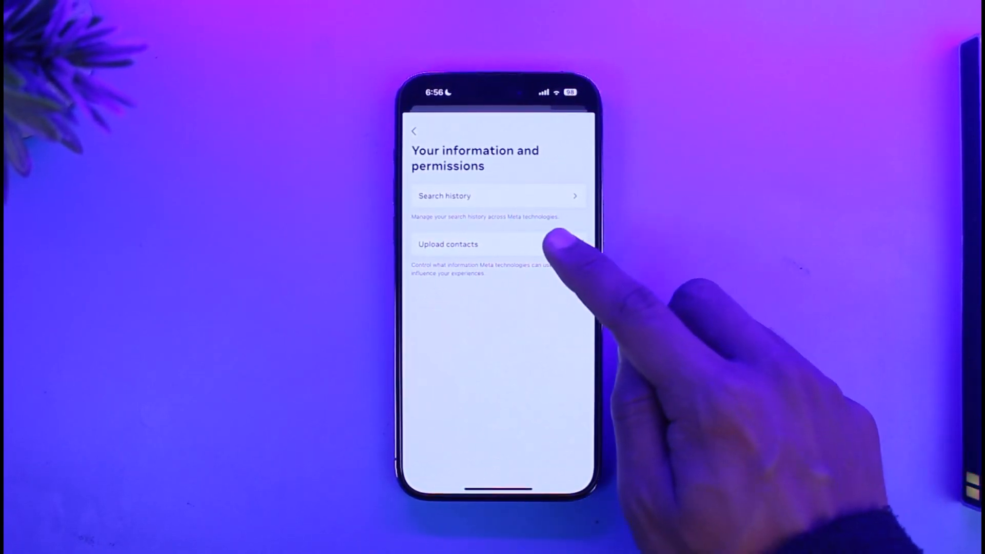
left_click(468, 244)
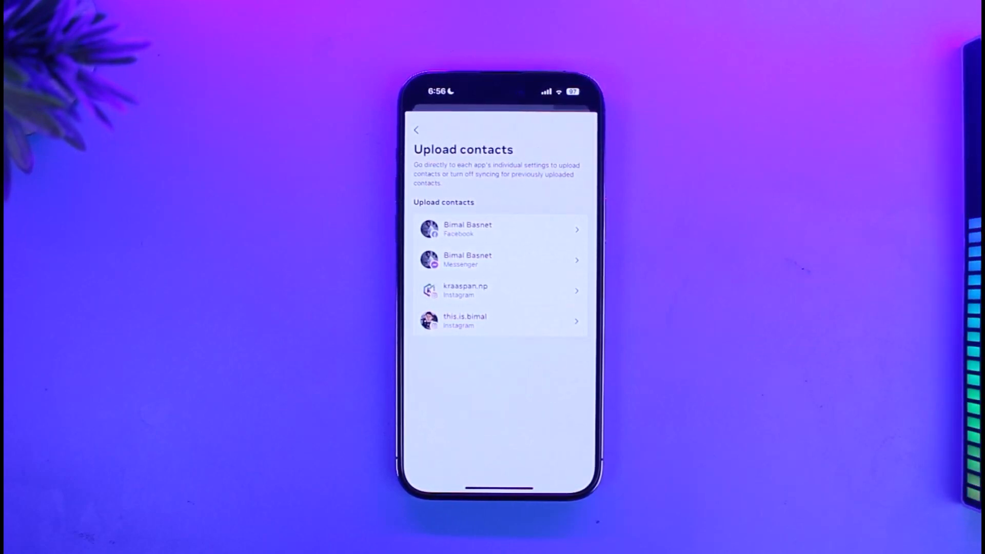
- Confirm the Facebook account's Upload Contacts toggle is off, then go back
left_click(498, 230)
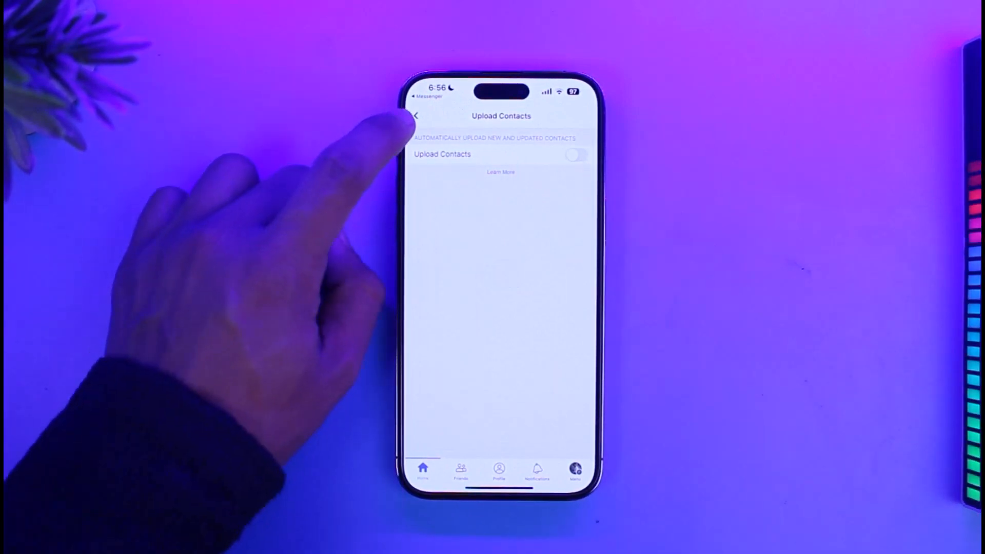
left_click(419, 115)
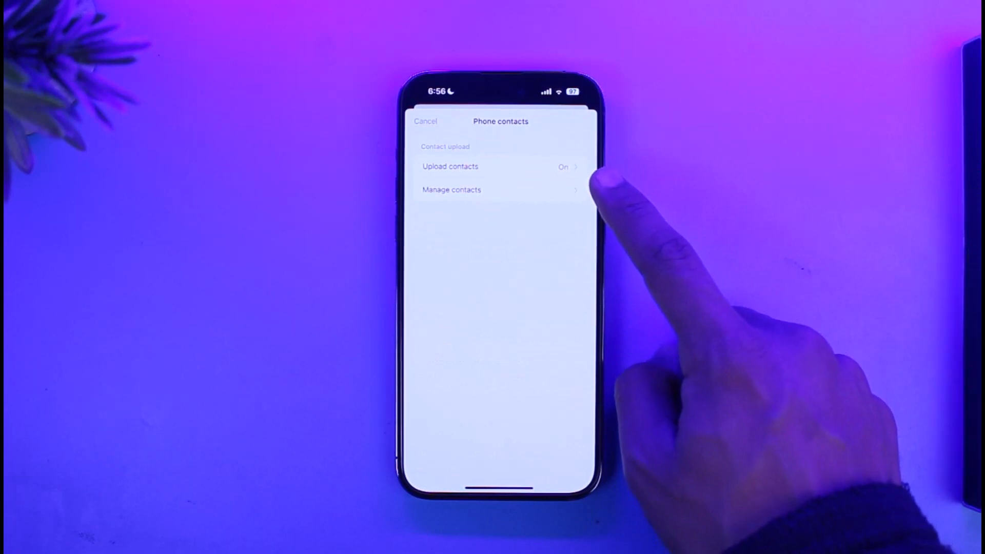
- Switch off Upload contacts for phone contacts and confirm Turn off
left_click(468, 167)
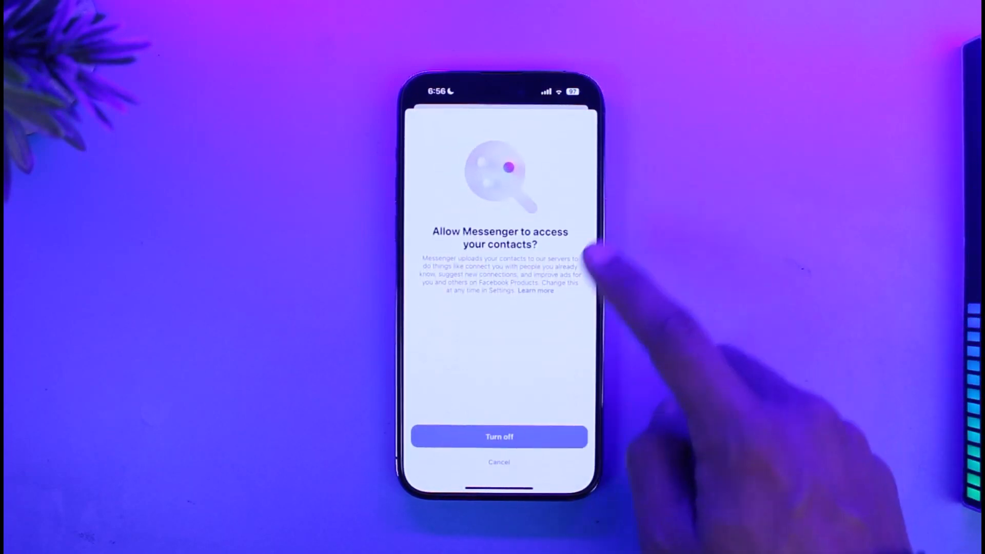
left_click(499, 437)
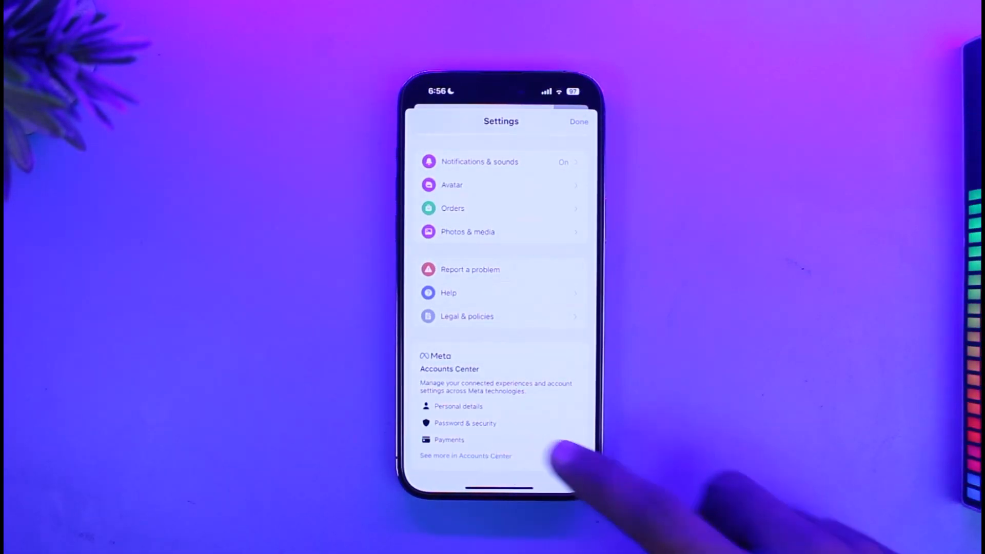
- Return to Accounts Center > Your information and permissions > Upload contacts
left_click(465, 456)
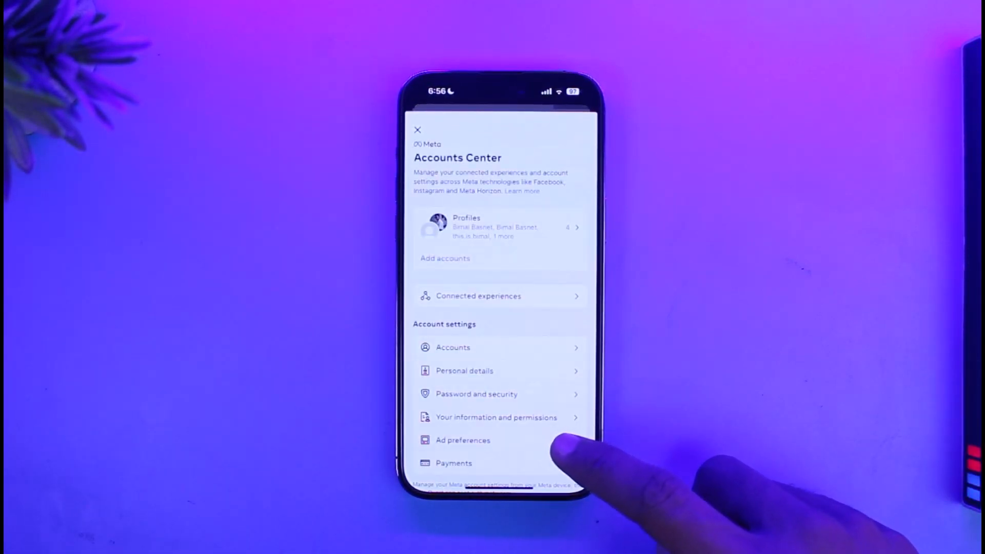
left_click(497, 418)
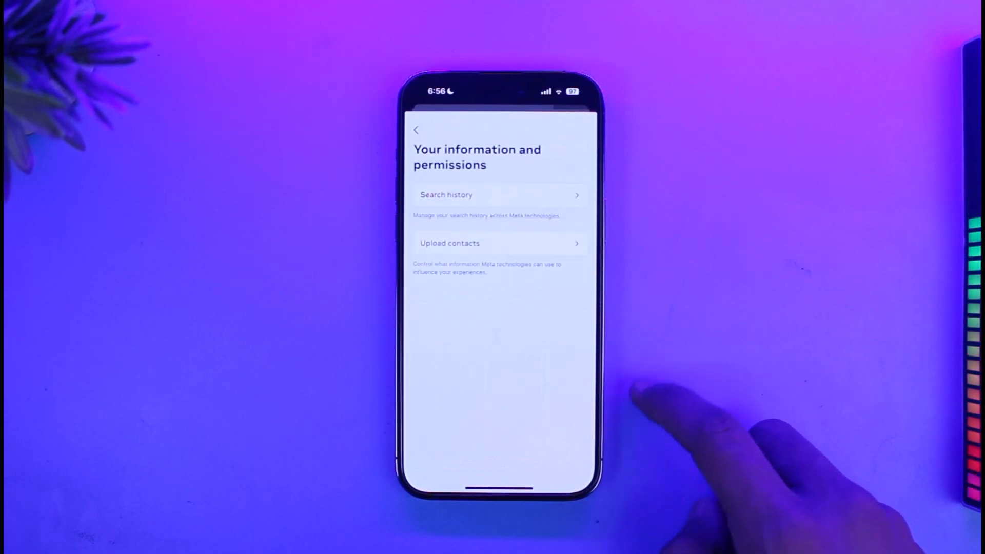
left_click(499, 243)
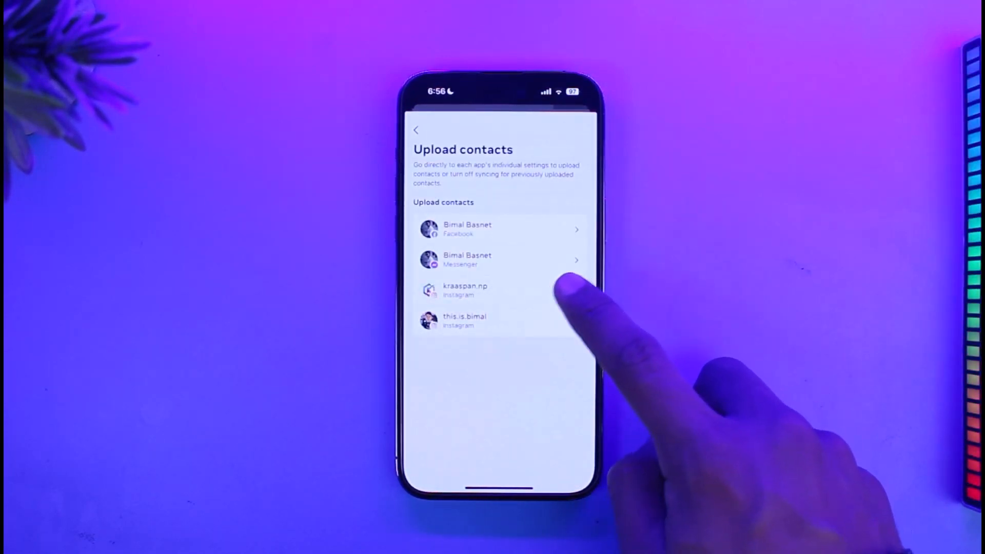